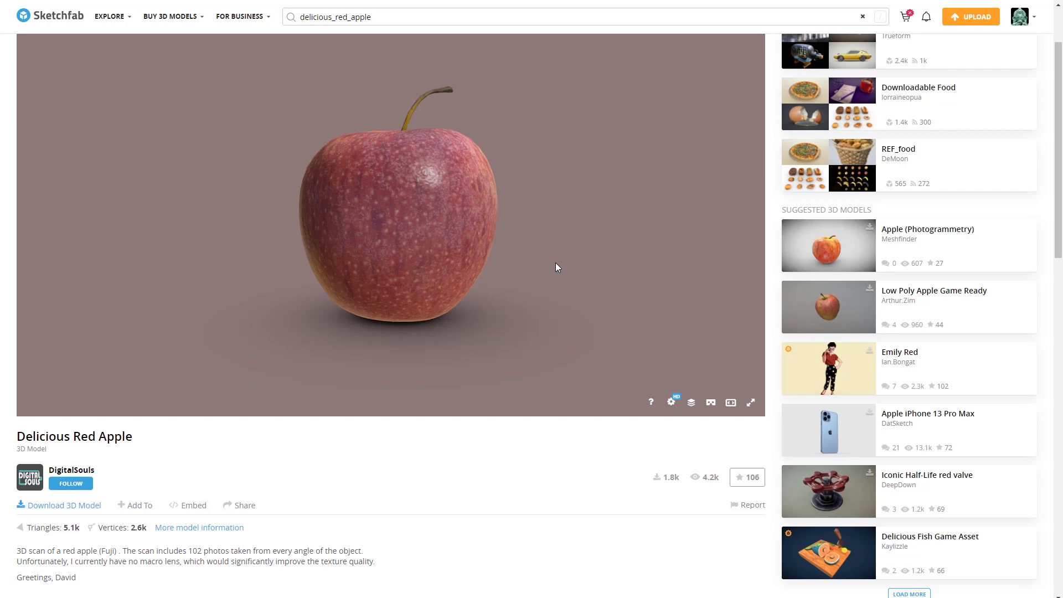
# Orbit the Delicious Red Apple scan, then the Tasty Green Apple scan, and switch to Maverick Studio.
pyautogui.moveTo(556, 267); pyautogui.dragTo(547, 243)
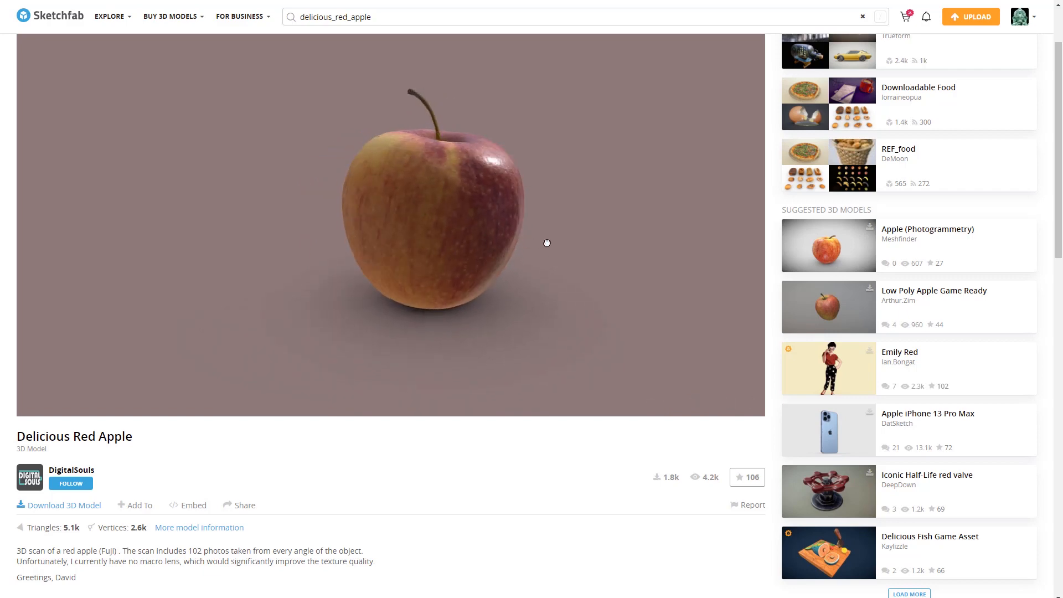
pyautogui.moveTo(547, 242); pyautogui.dragTo(206, 380)
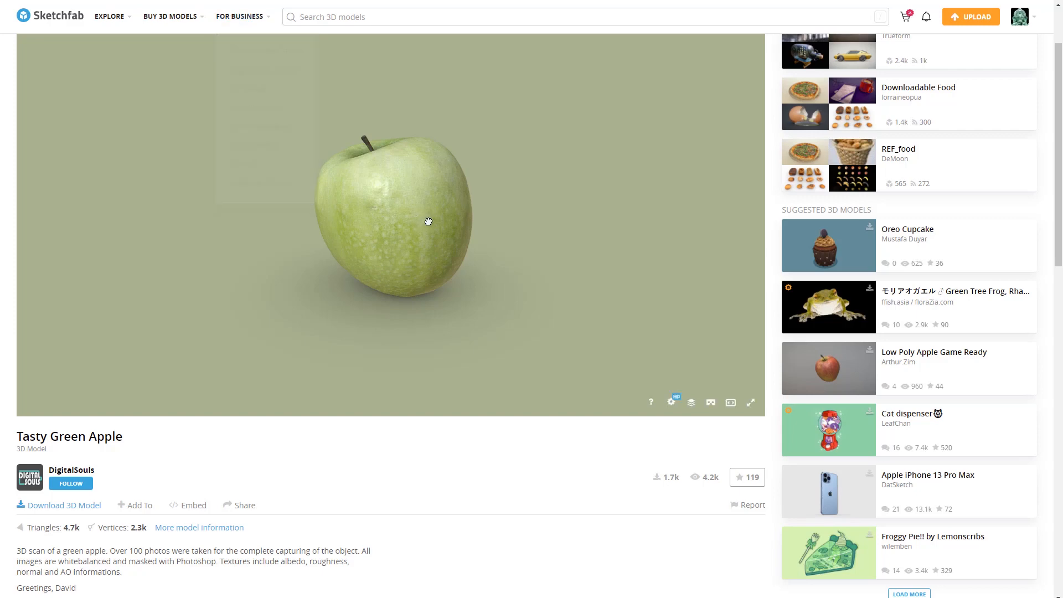
pyautogui.moveTo(429, 222); pyautogui.dragTo(513, 218)
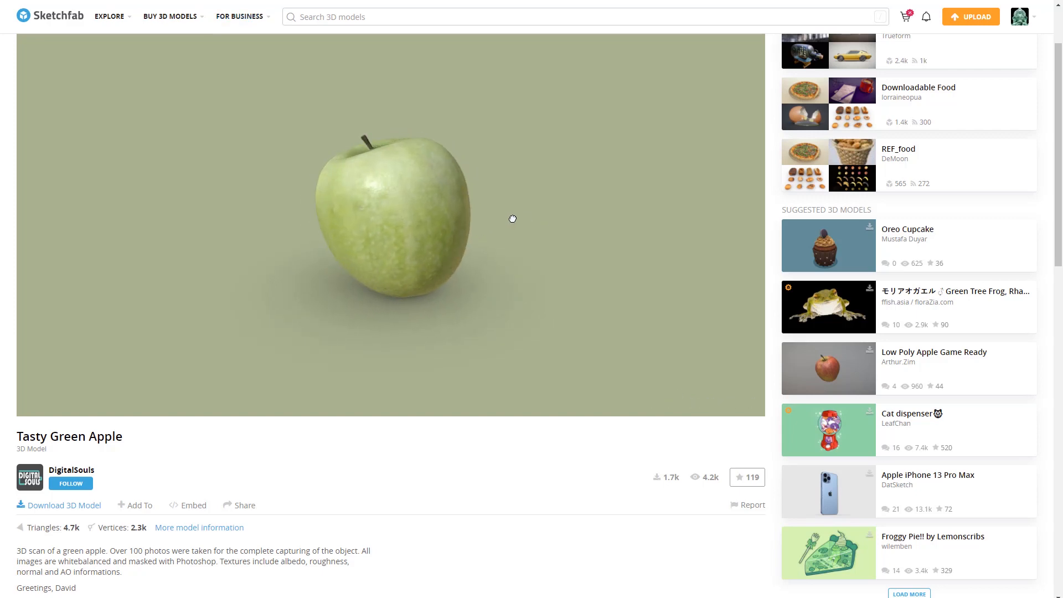
pyautogui.click(59, 505)
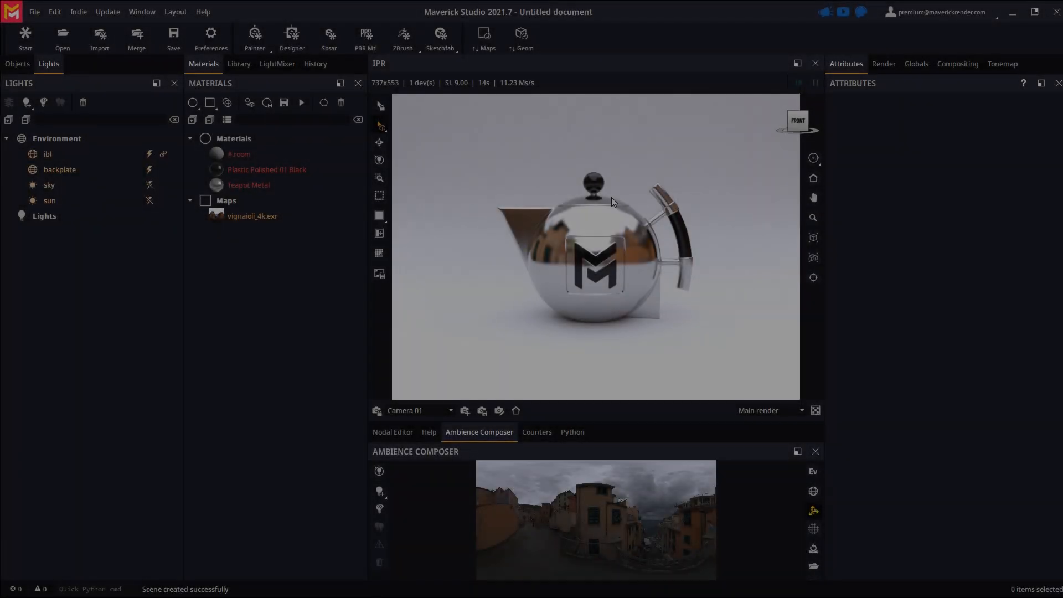
# Import the delicious_red_apple scene.gltf Sketchfab model into the scene.
pyautogui.click(439, 38)
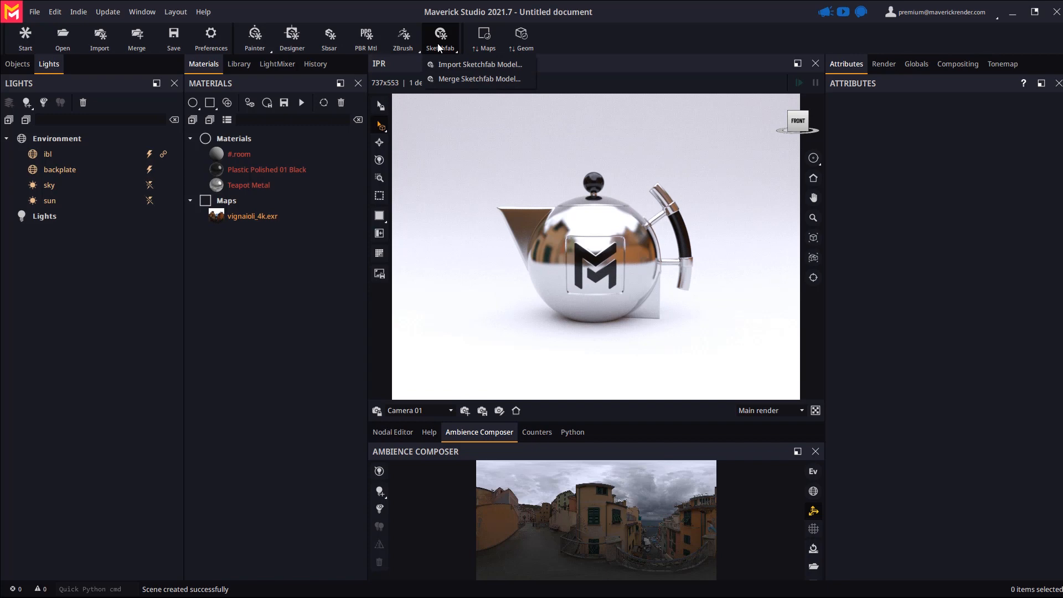
pyautogui.click(481, 64)
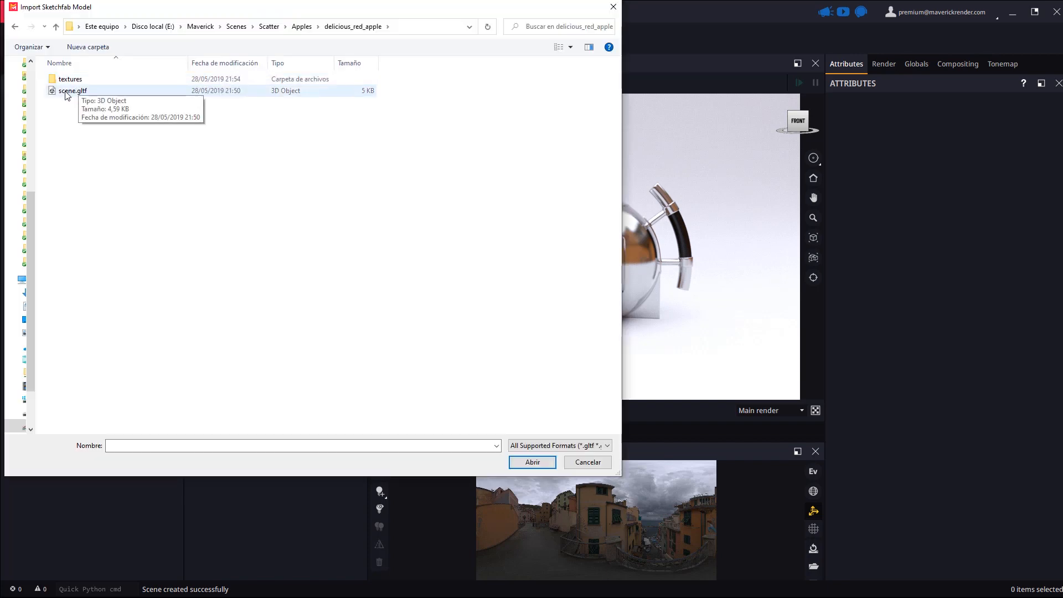
pyautogui.click(533, 462)
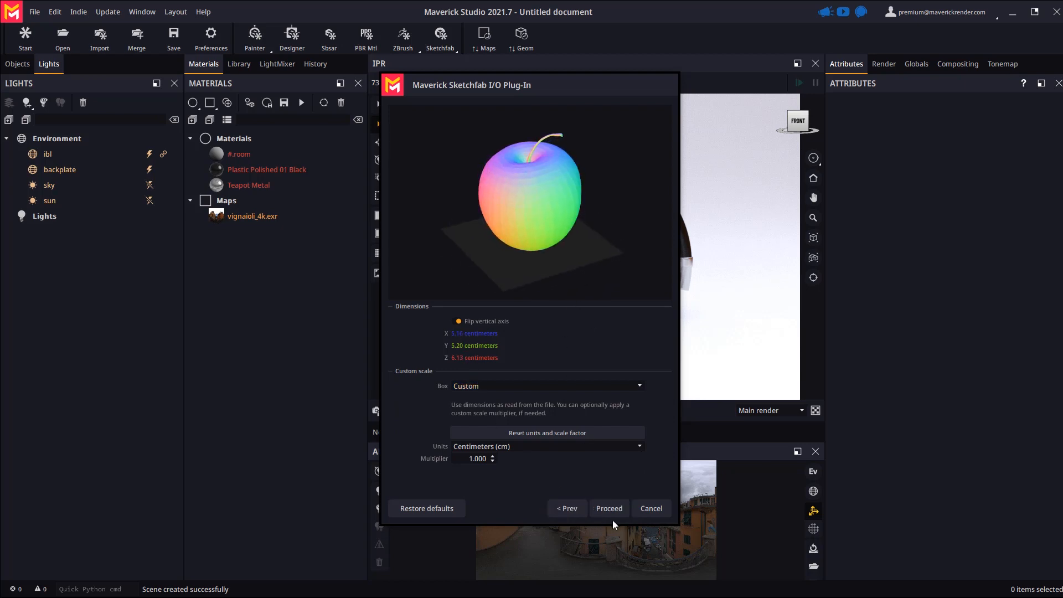
pyautogui.click(608, 508)
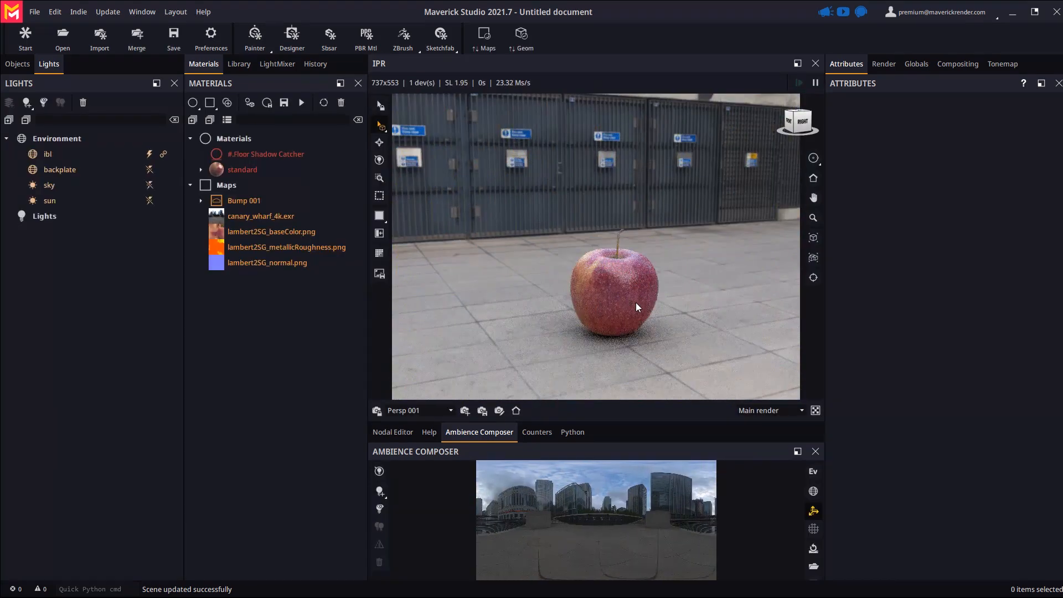
# Rename the imported apple mesh to Red_Apple in the Objects list.
pyautogui.click(242, 170)
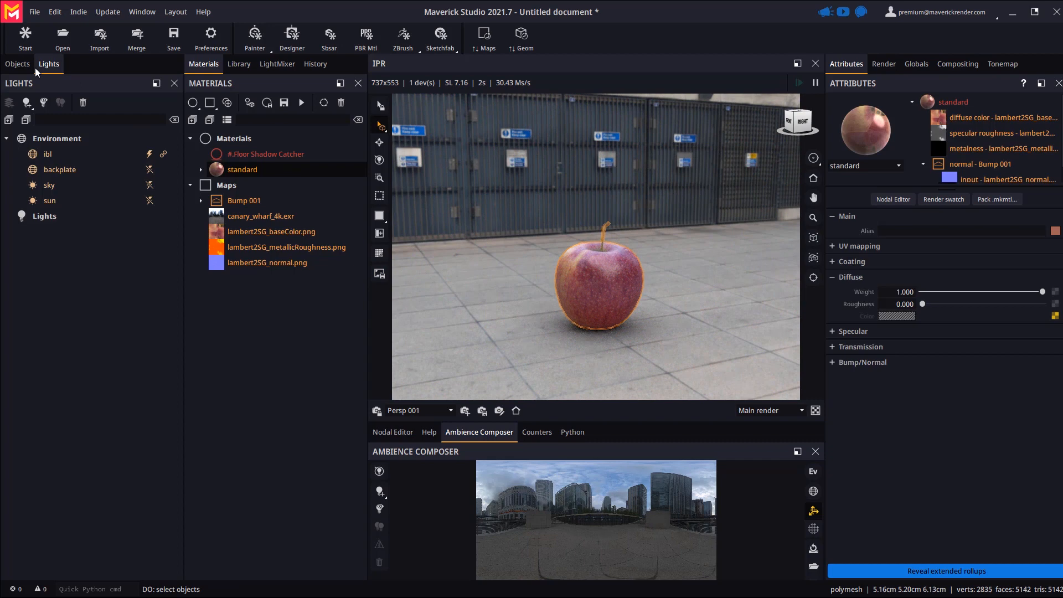
pyautogui.click(17, 64)
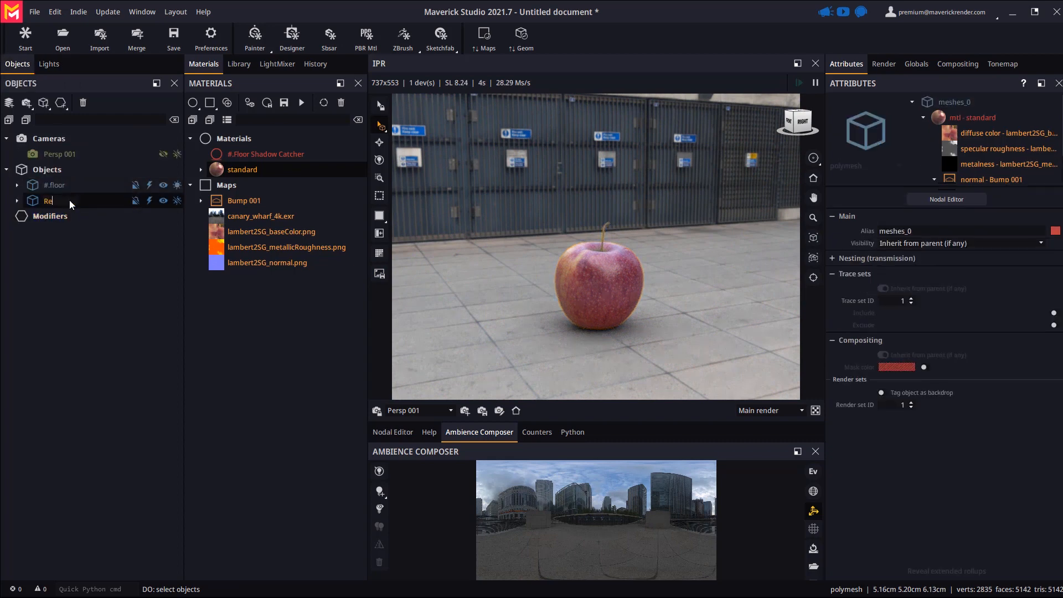
pyautogui.write('Red_Apple')
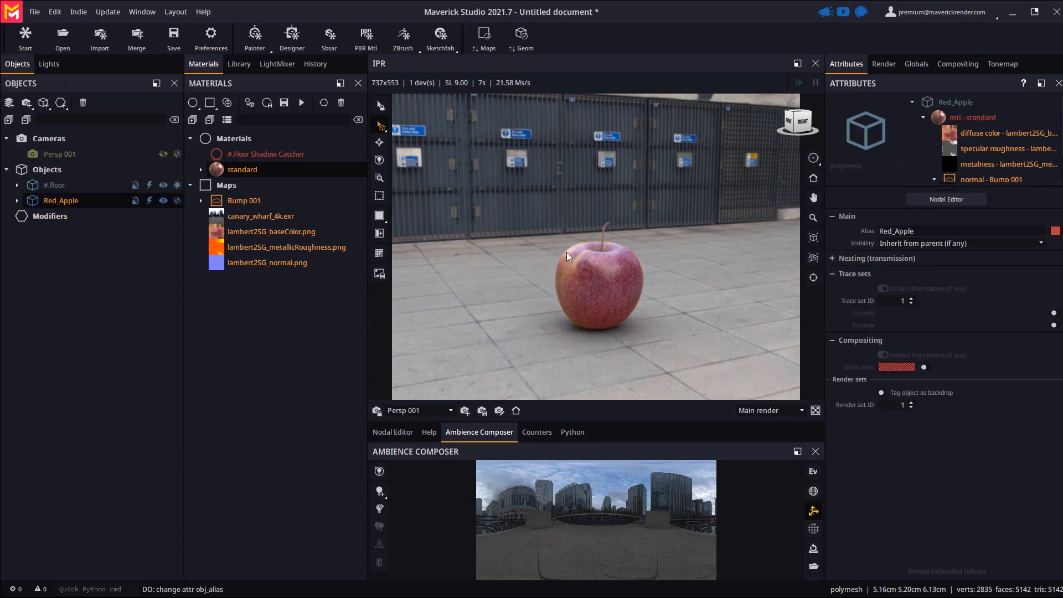
# Merge the green apple Sketchfab model, skipping the camera conflict, and reset its scale.
pyautogui.click(440, 38)
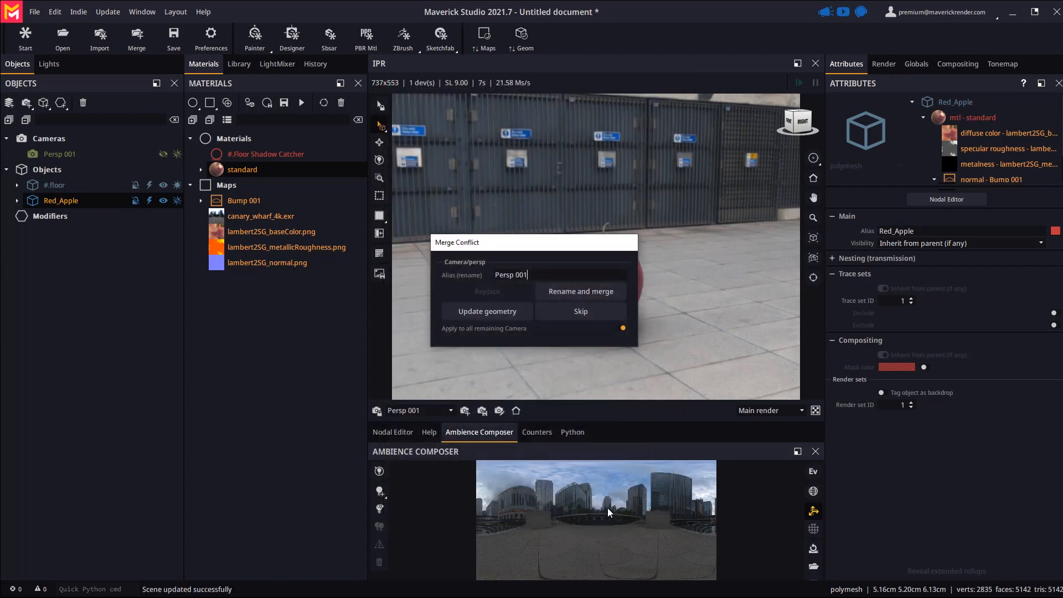
pyautogui.moveTo(580, 311)
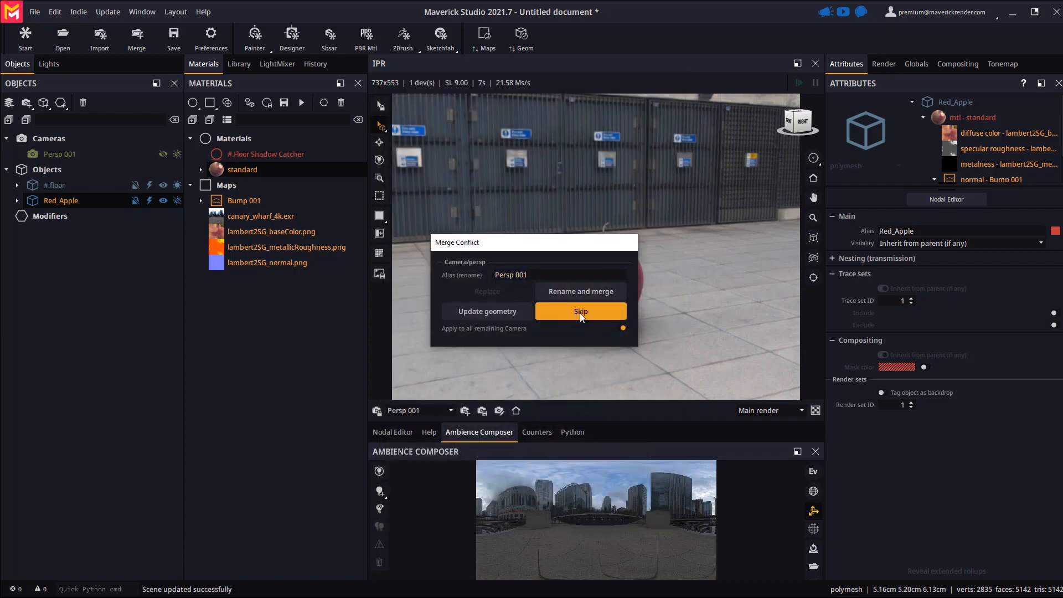
pyautogui.click(579, 312)
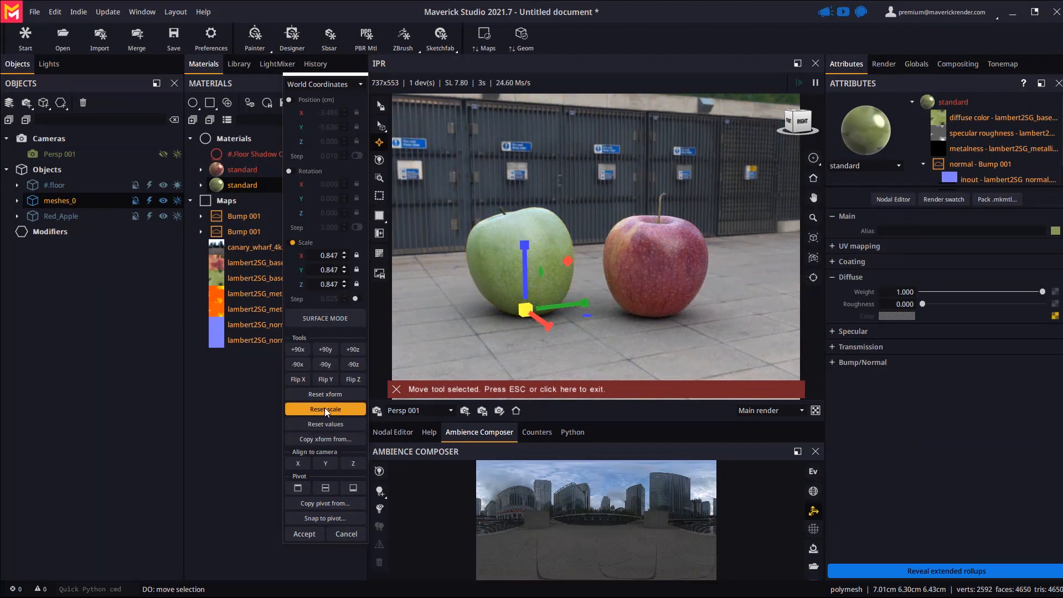
pyautogui.click(326, 409)
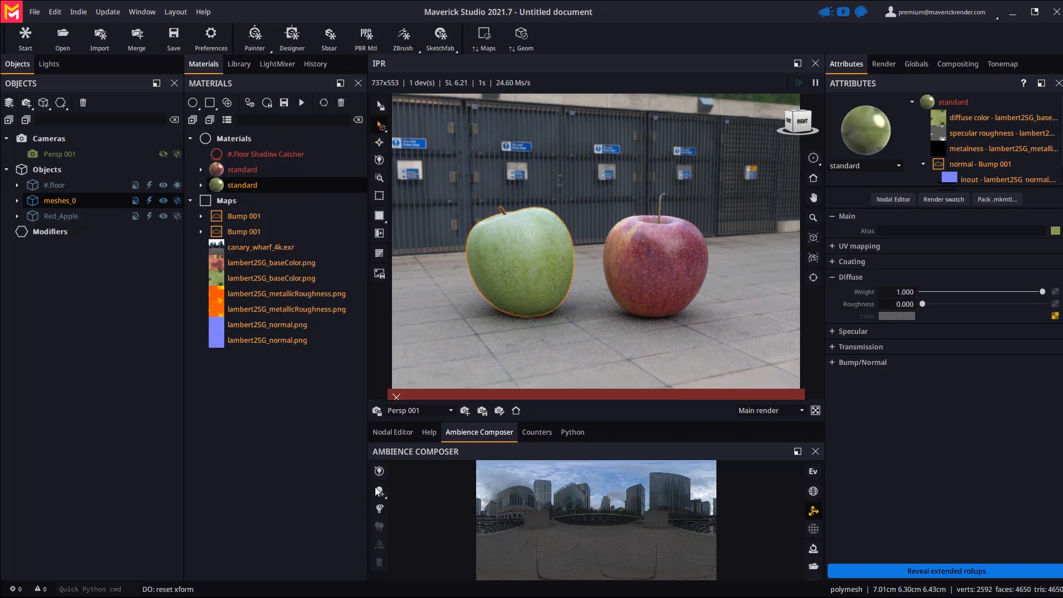
# Rename the merged meshes_0 object to Green_Apple.
pyautogui.click(53, 185)
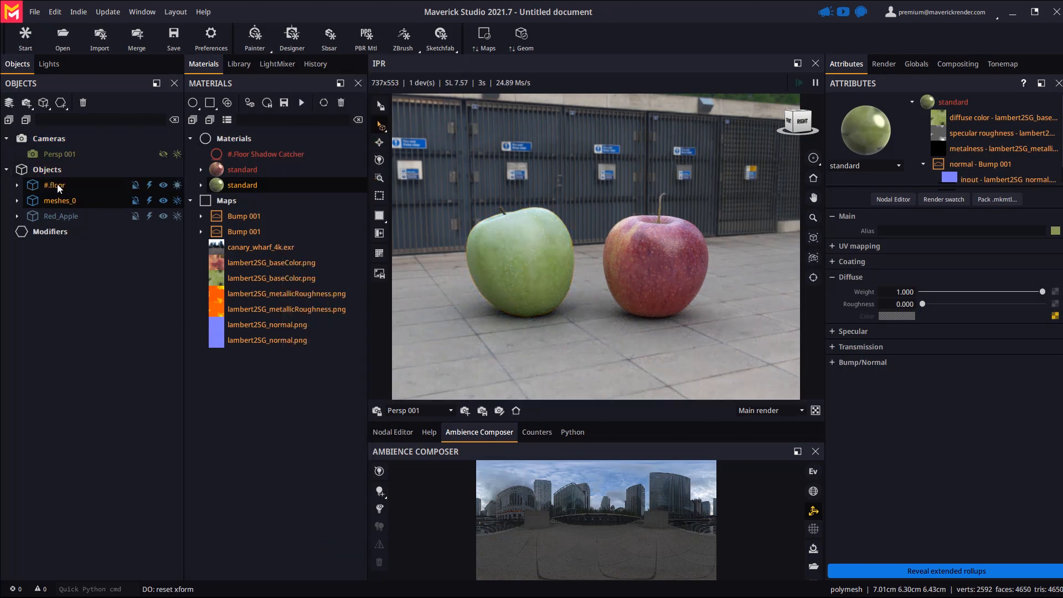
pyautogui.click(60, 200)
pyautogui.write('Green_Ap')
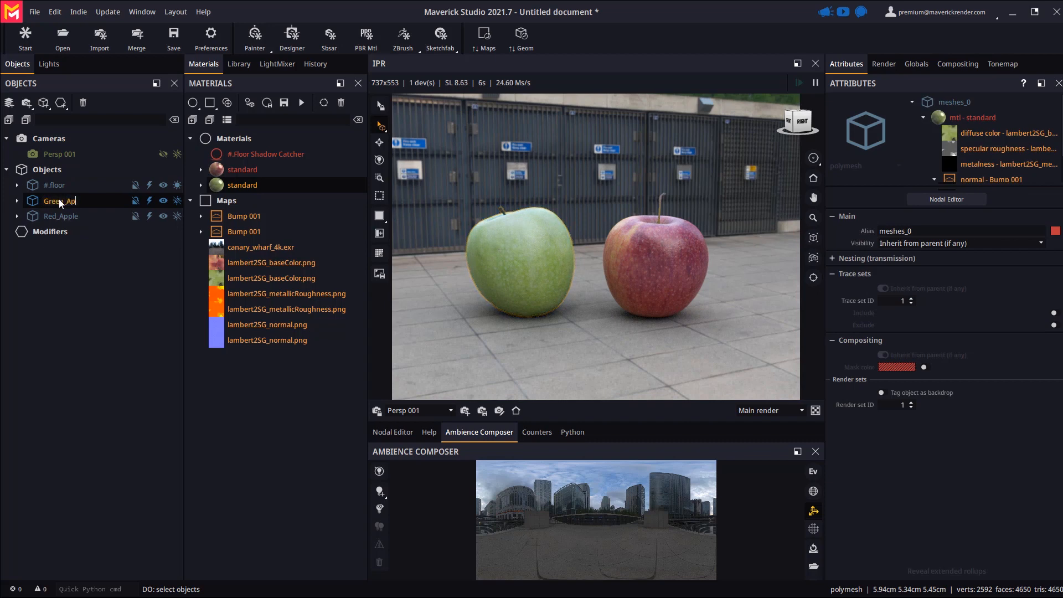
pyautogui.click(53, 185)
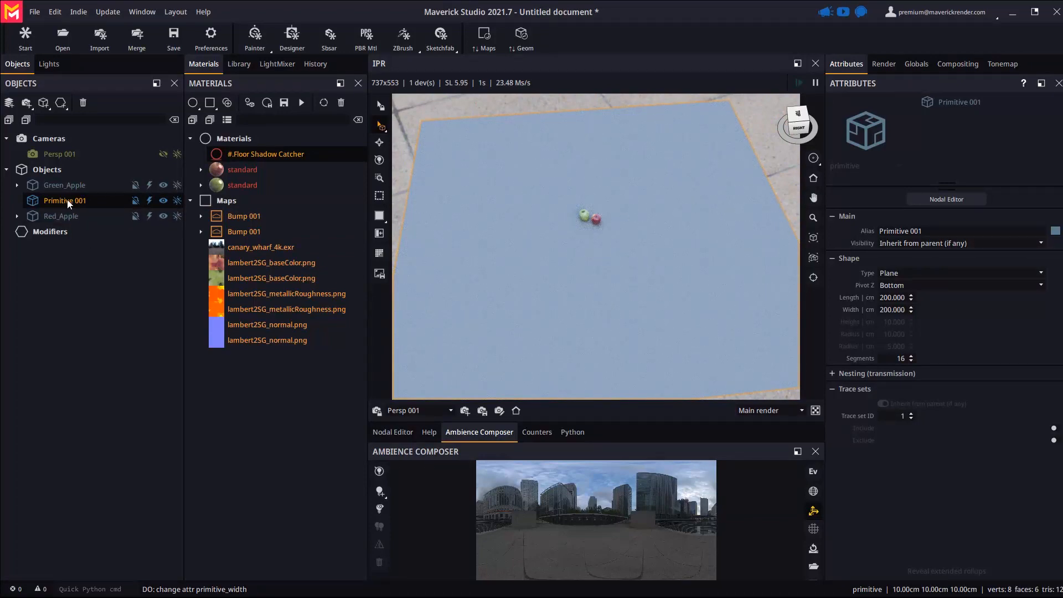
# Add a scatter modifier to Primitive 001 using Red_Apple and Green_Apple as sources.
pyautogui.click(61, 102)
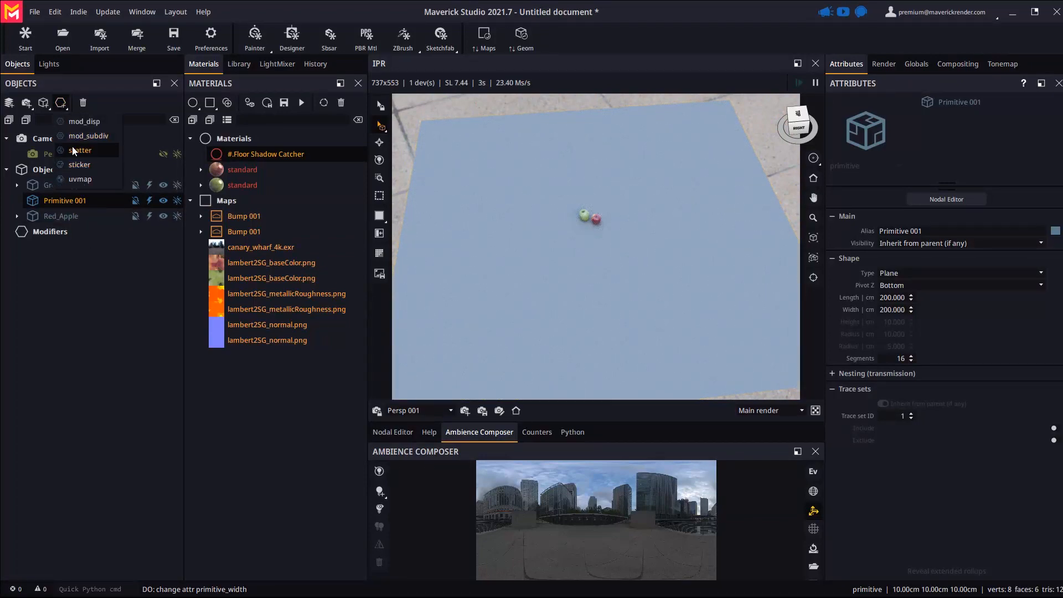
pyautogui.click(81, 149)
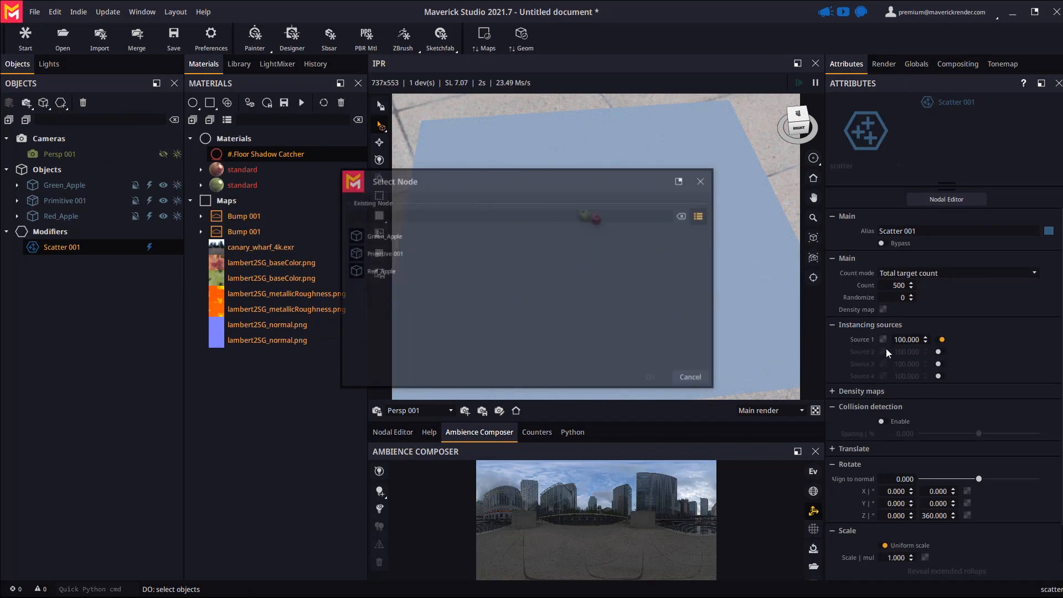
pyautogui.click(381, 271)
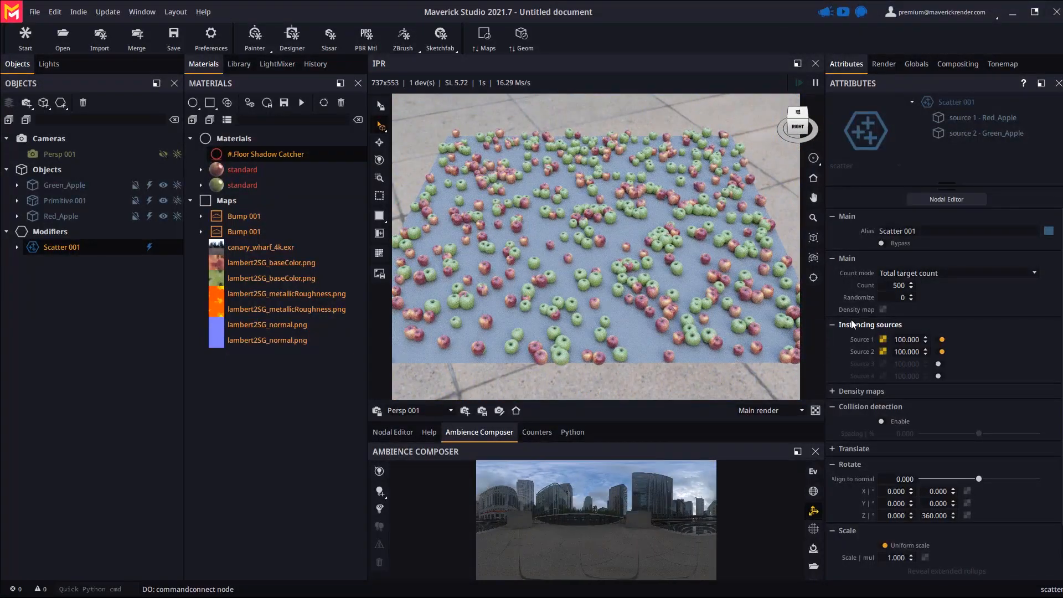
# Adjust the scatter settings and raise its Count to 1000 apples.
pyautogui.scroll(-3)
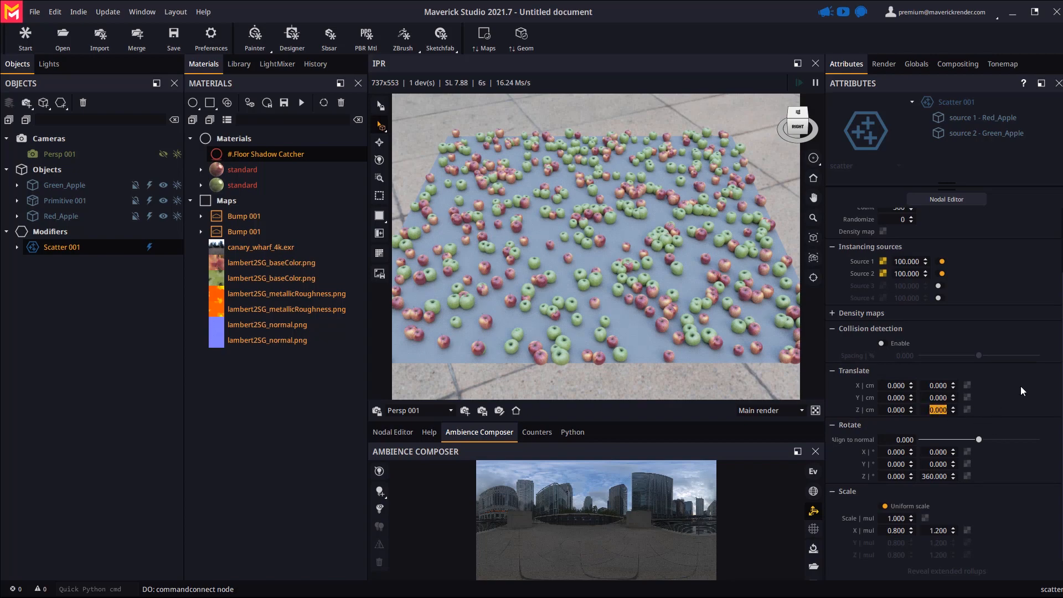
pyautogui.write('150.000')
pyautogui.click(935, 463)
pyautogui.write('360.000')
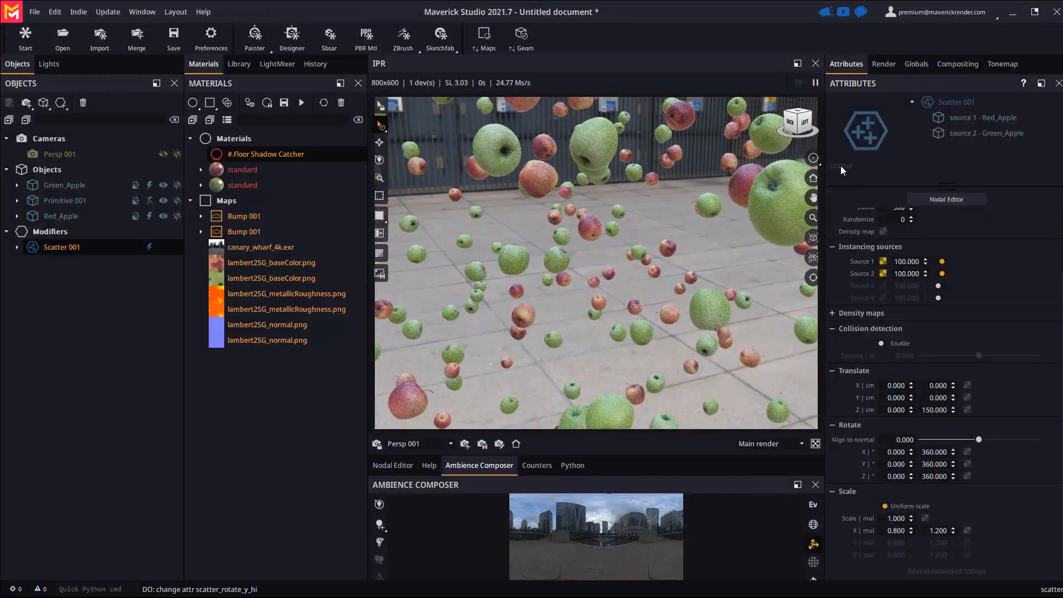
pyautogui.click(811, 157)
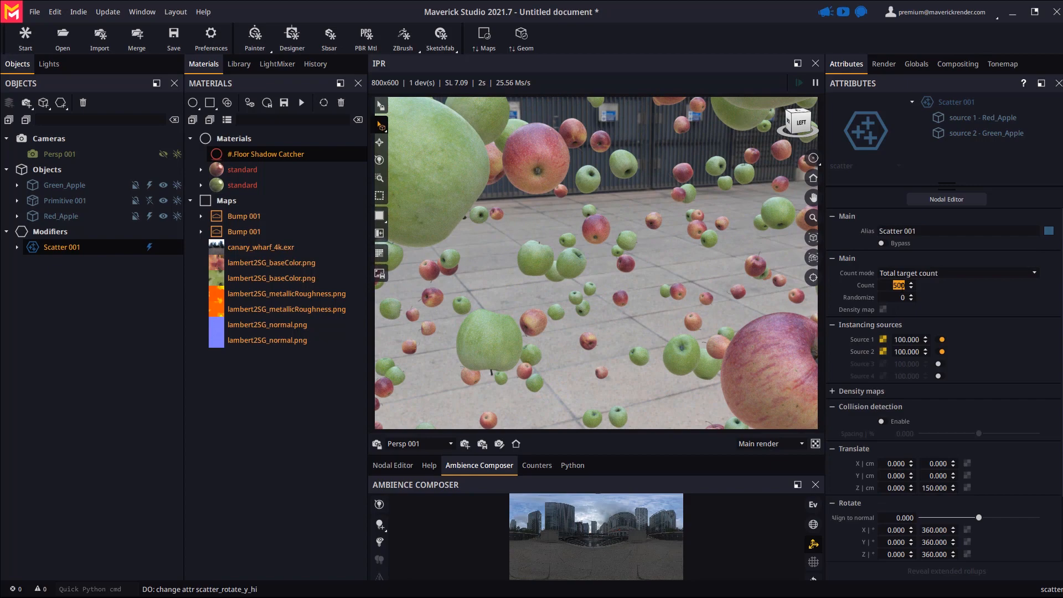
pyautogui.write('1000')
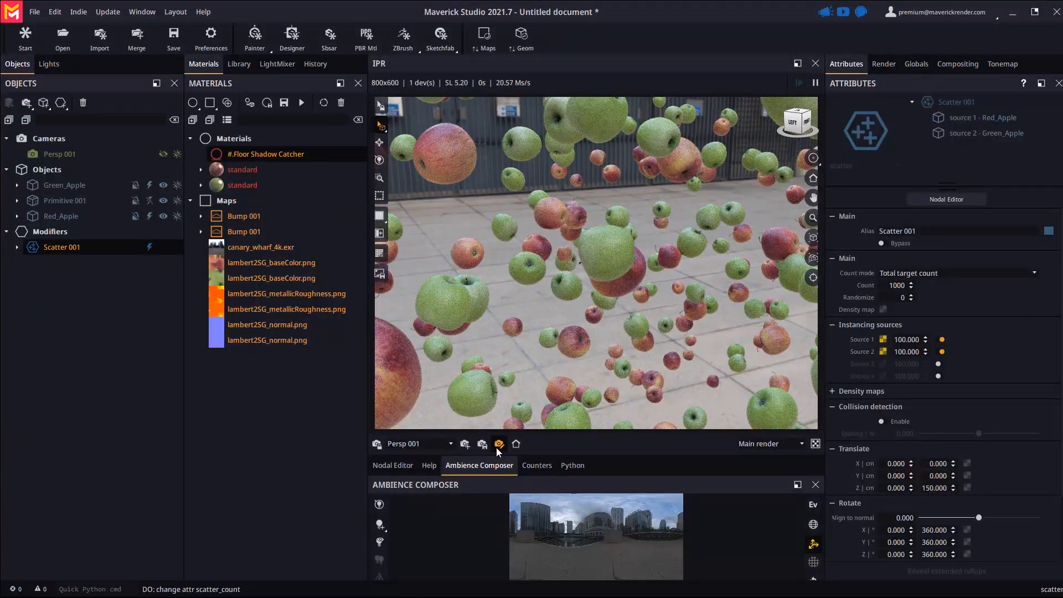
# Give the Persp 001 camera a 100 mm lens focal and reframe the apples.
pyautogui.click(499, 444)
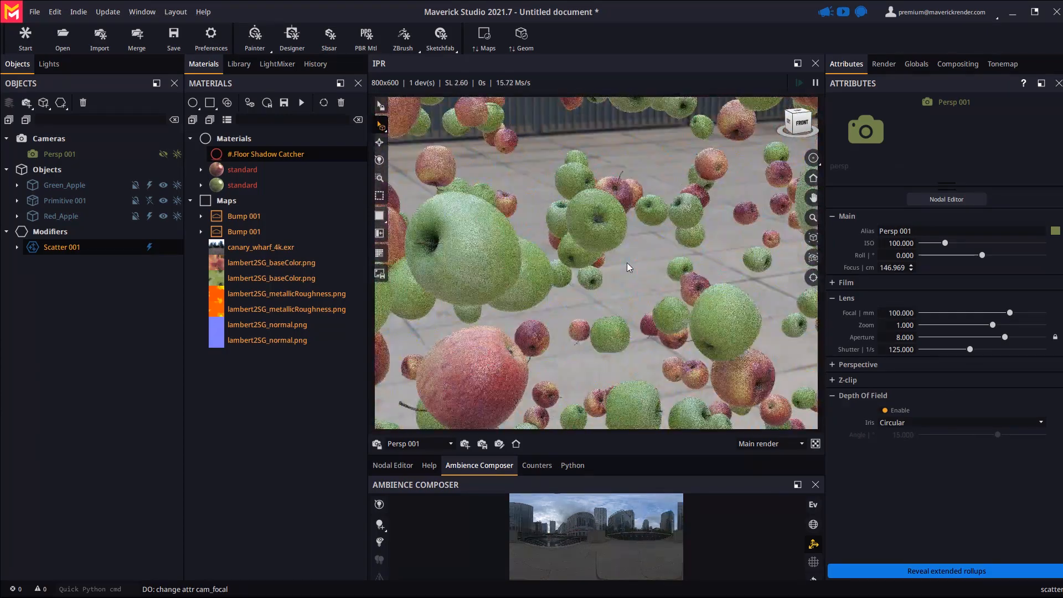
pyautogui.moveTo(624, 265); pyautogui.dragTo(648, 298)
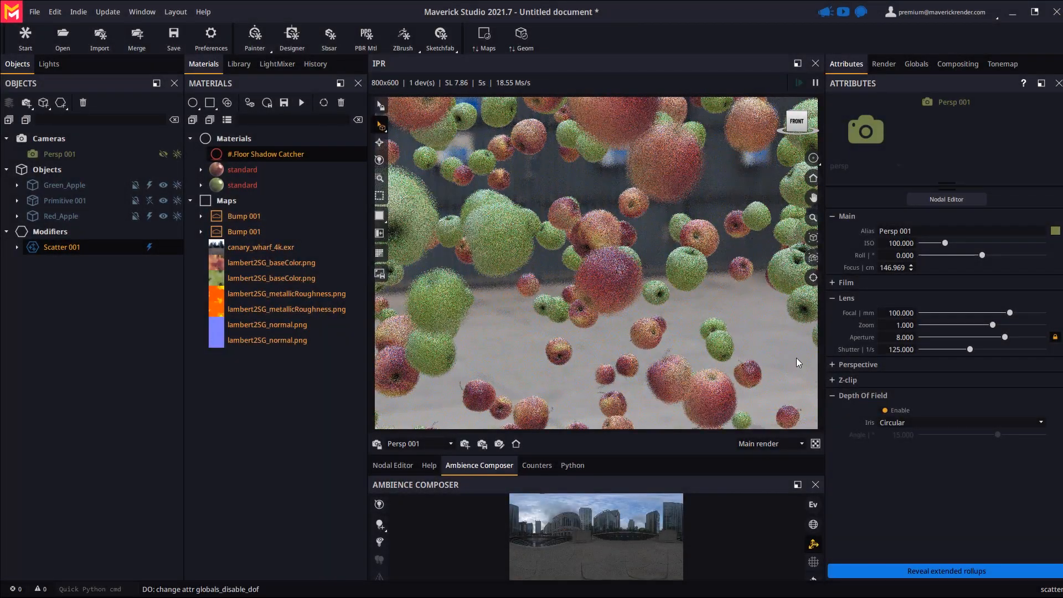
# Pick focus on the central apple and strengthen the depth-of-field blur.
pyautogui.rightClick(597, 271)
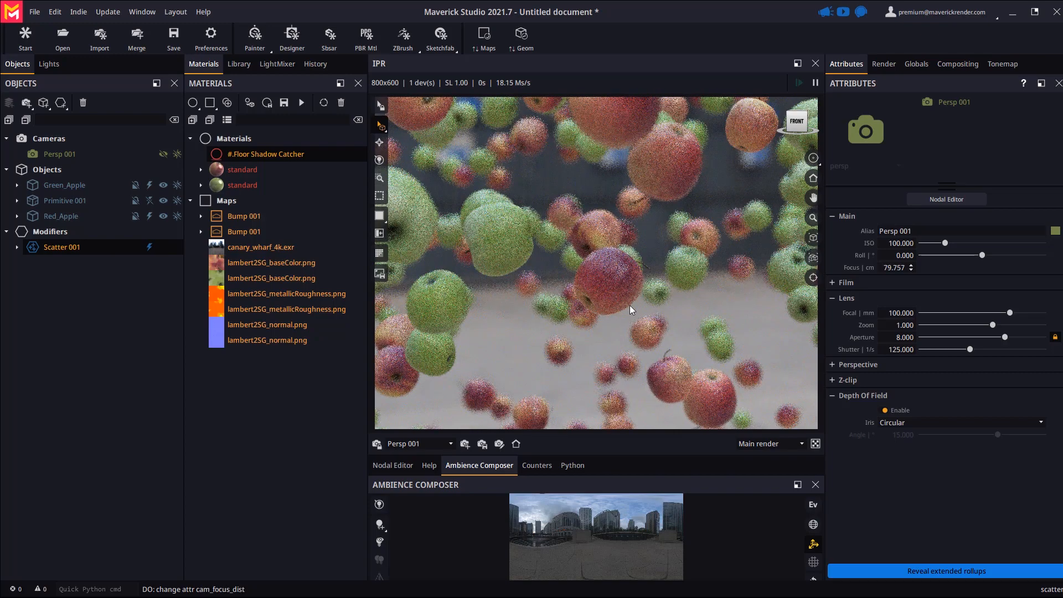
pyautogui.moveTo(1006, 337); pyautogui.dragTo(989, 337)
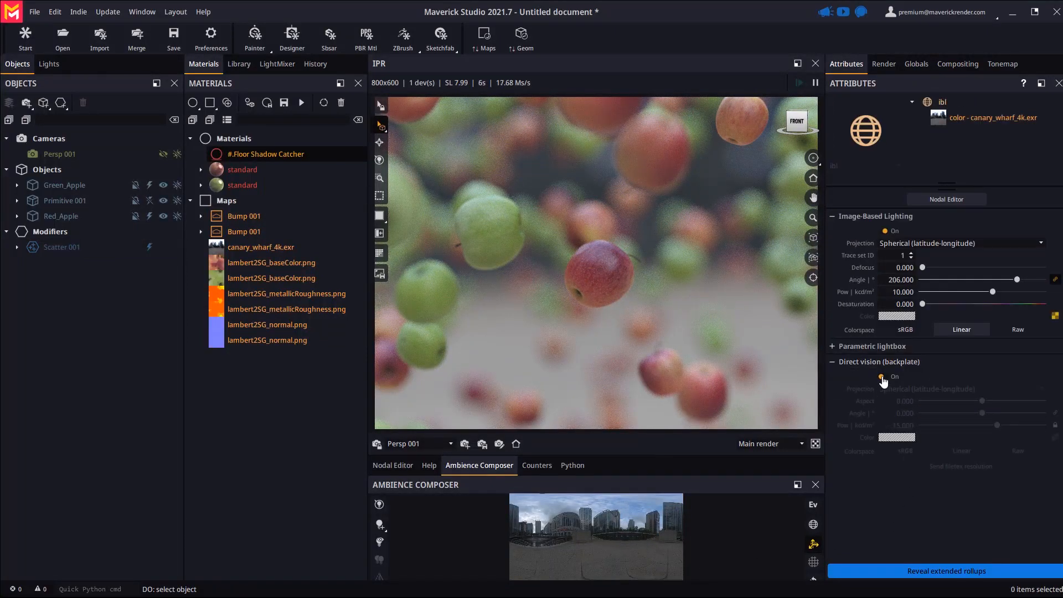
# Enable the ibl Direct vision backplate and set its colour to black.
pyautogui.click(881, 376)
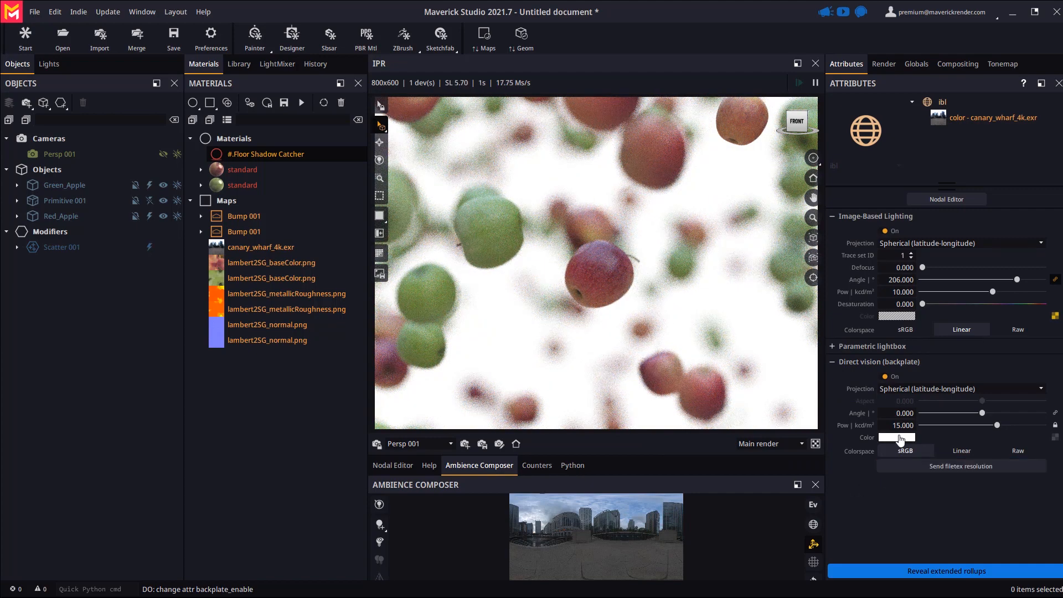
pyautogui.click(895, 437)
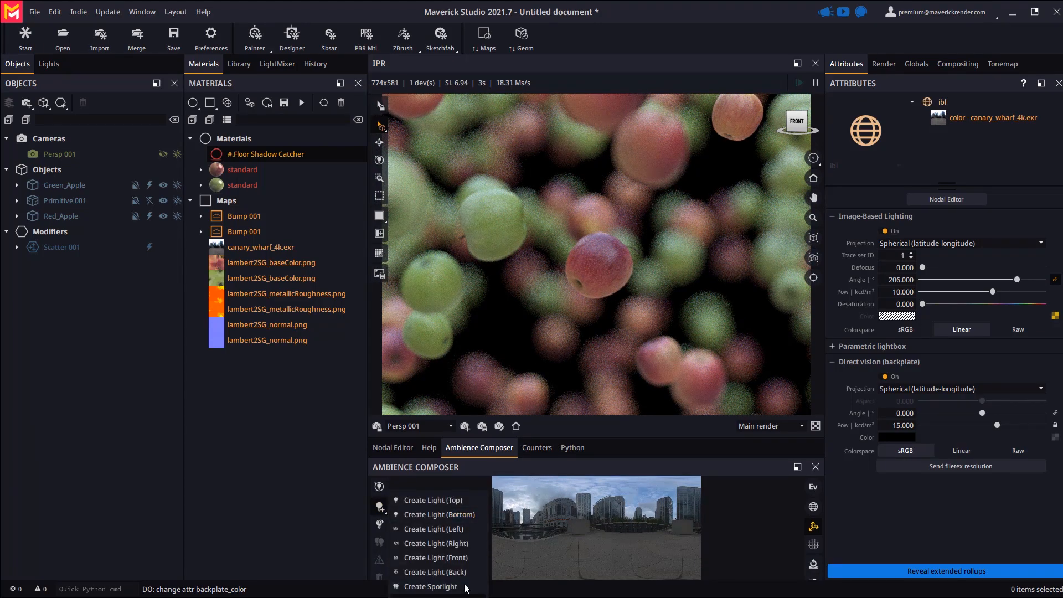
# Create a spotlight with Intensity about 2162.9 and leave placement mode.
pyautogui.click(431, 586)
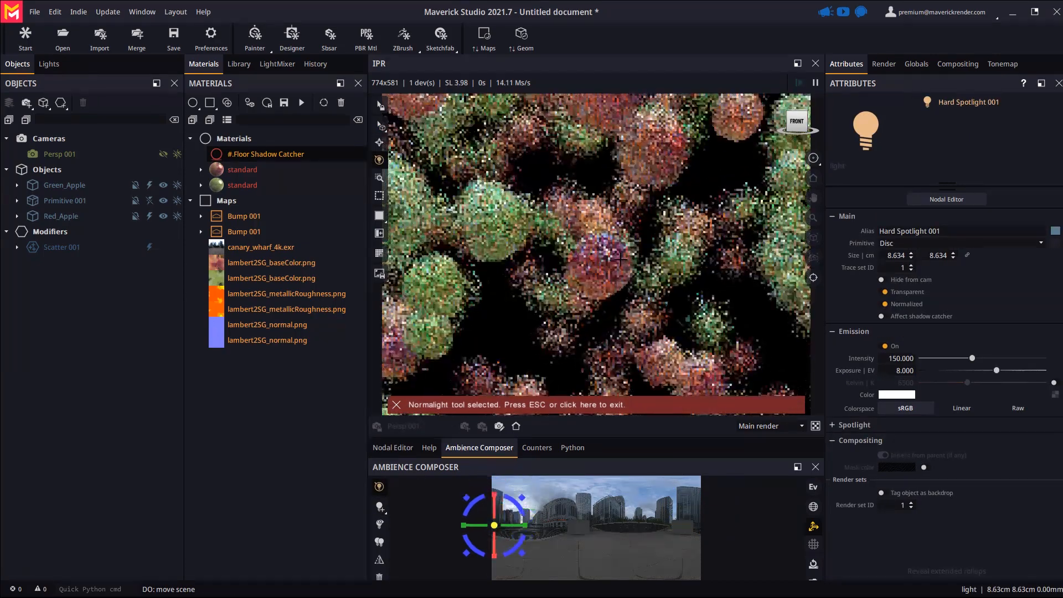
pyautogui.moveTo(971, 357); pyautogui.dragTo(997, 357)
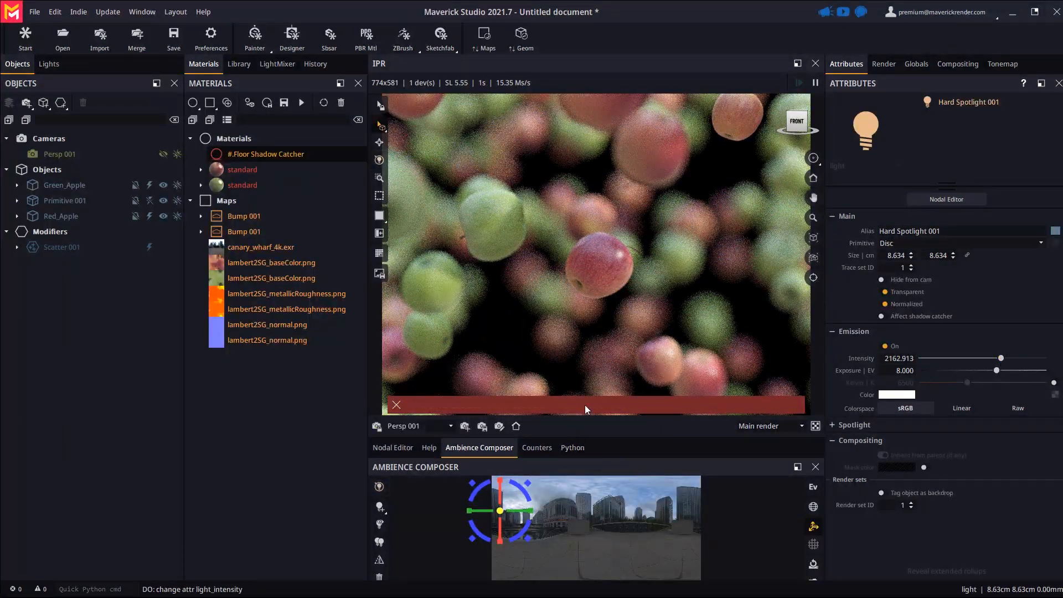
pyautogui.click(239, 64)
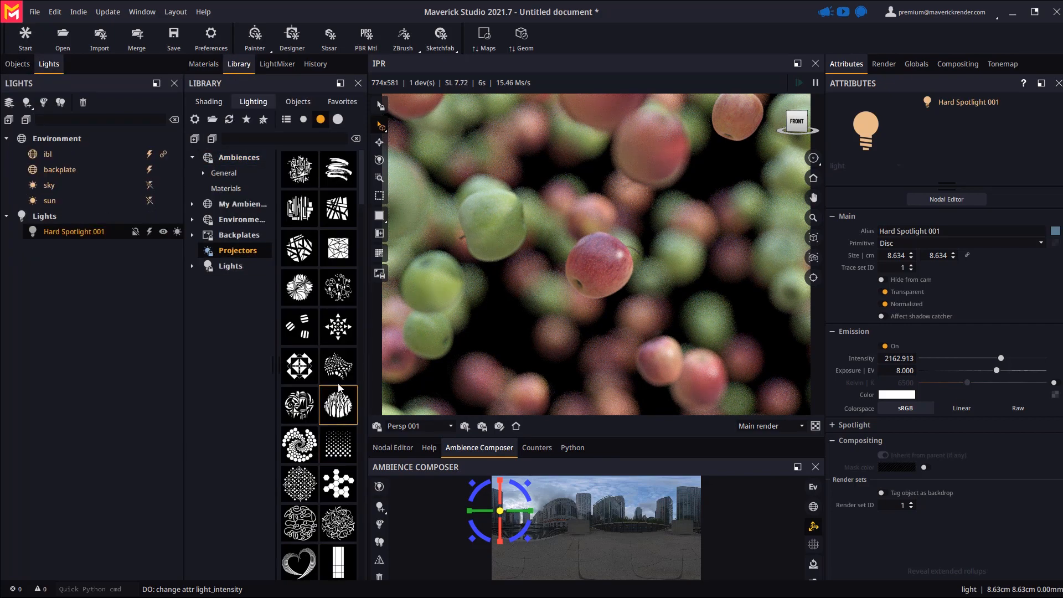
# Assign Projector_005 to the spotlight and narrow its cone angle to about 13 degrees.
pyautogui.click(336, 327)
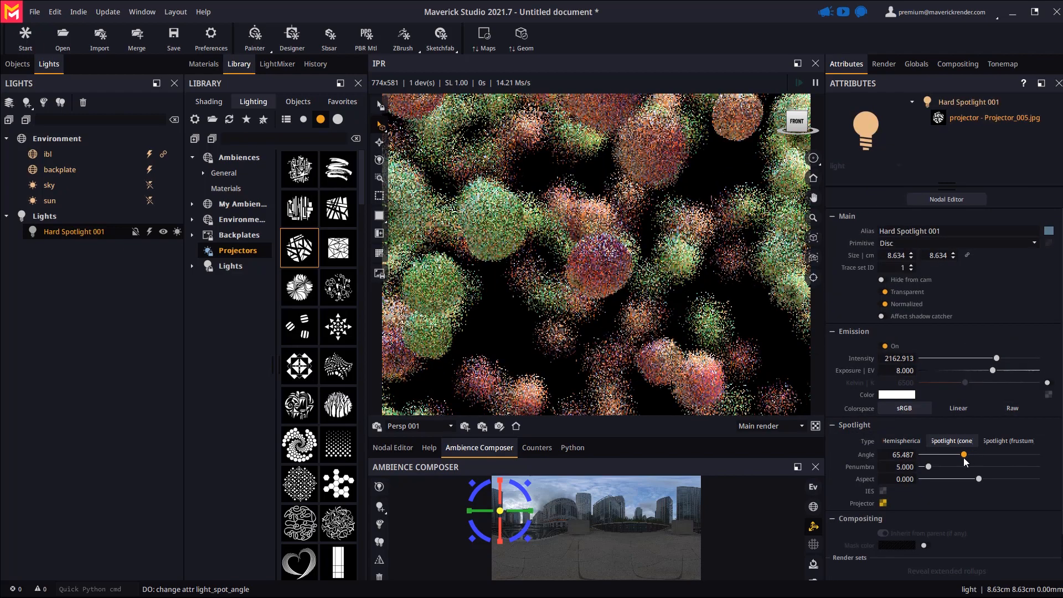
pyautogui.moveTo(982, 454); pyautogui.dragTo(951, 454)
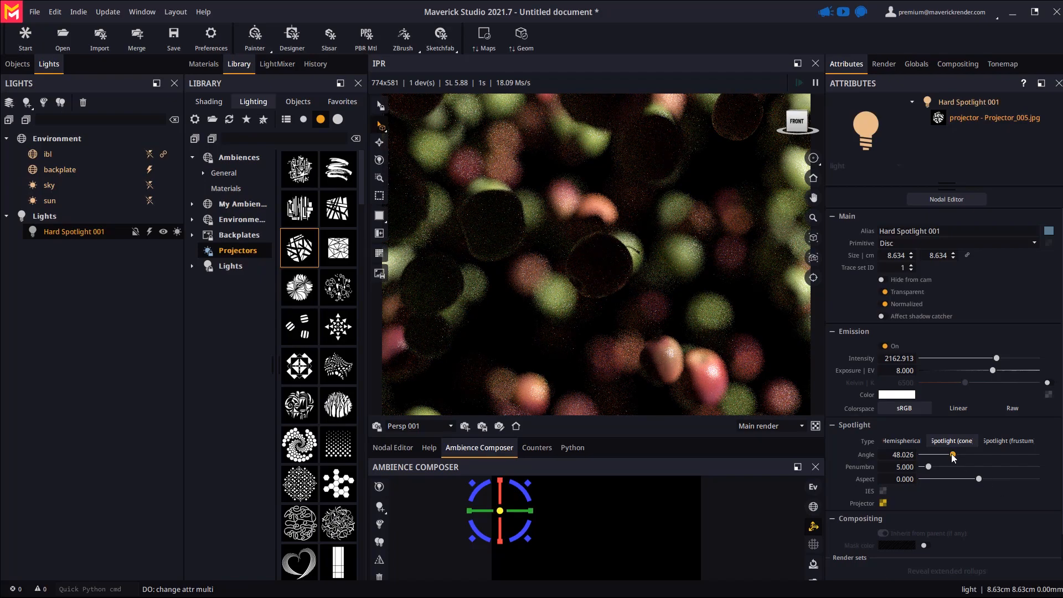
pyautogui.moveTo(951, 454); pyautogui.dragTo(952, 454)
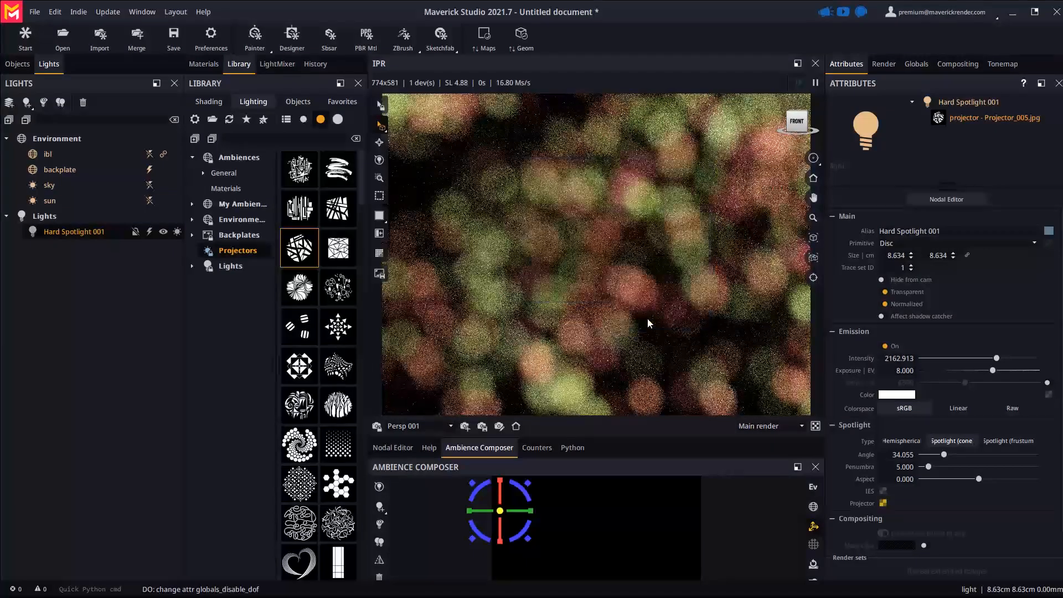
pyautogui.moveTo(949, 454); pyautogui.dragTo(935, 454)
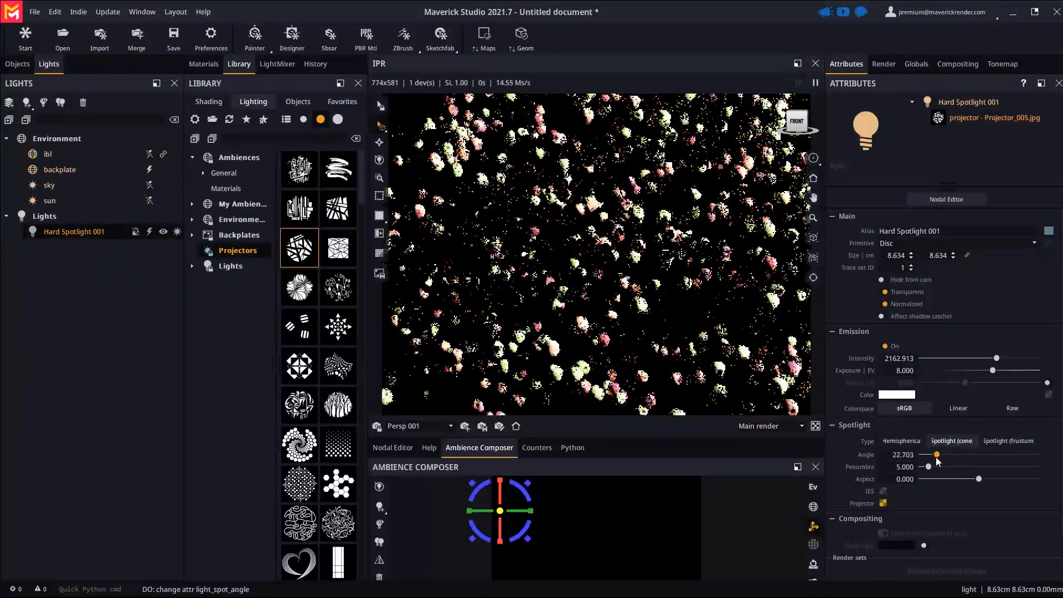
pyautogui.moveTo(935, 454); pyautogui.dragTo(944, 454)
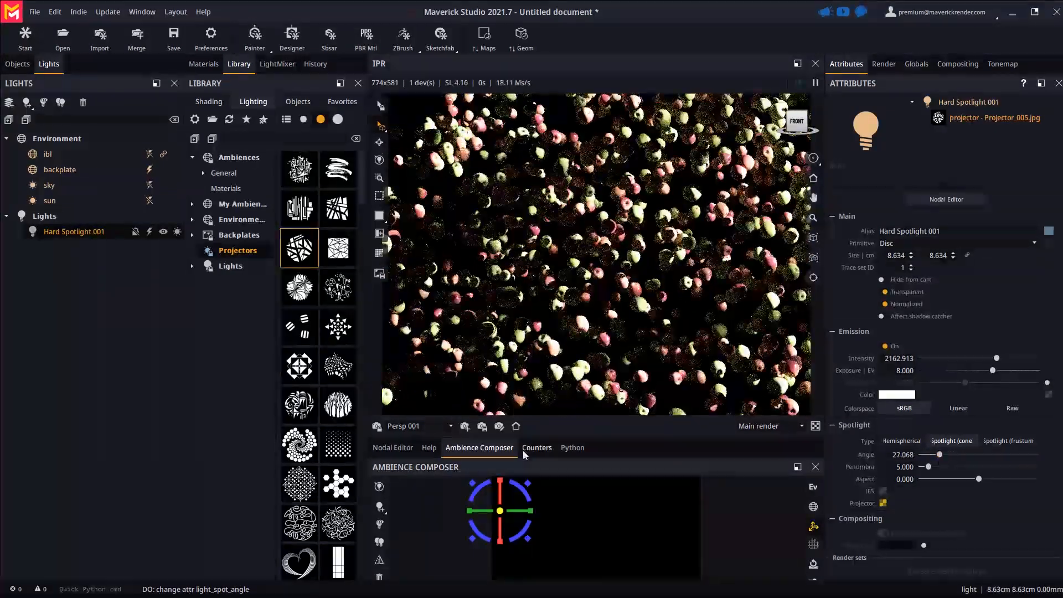
pyautogui.moveTo(942, 453); pyautogui.dragTo(930, 454)
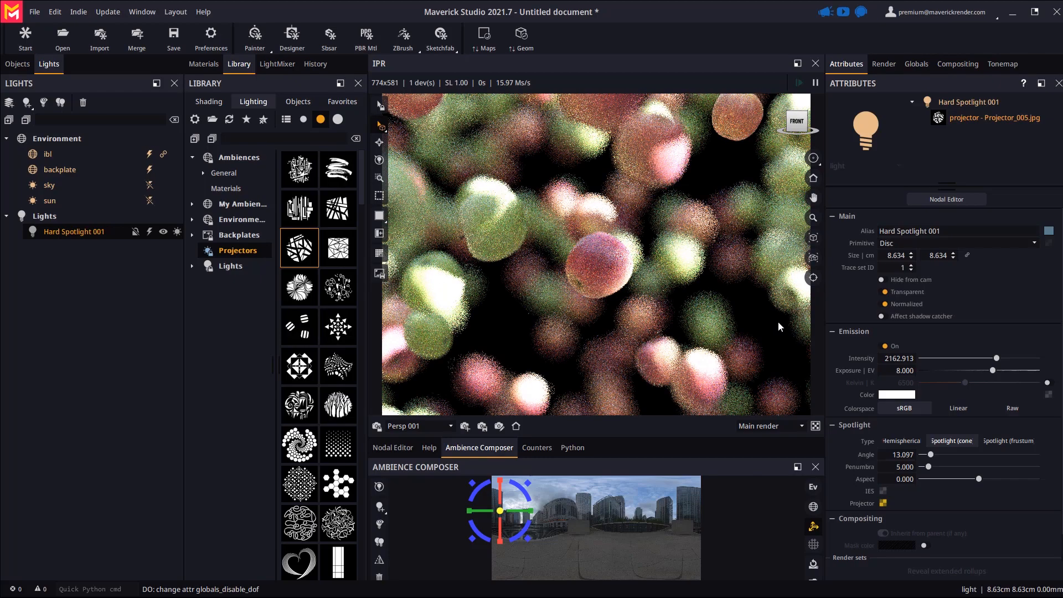
pyautogui.click(277, 64)
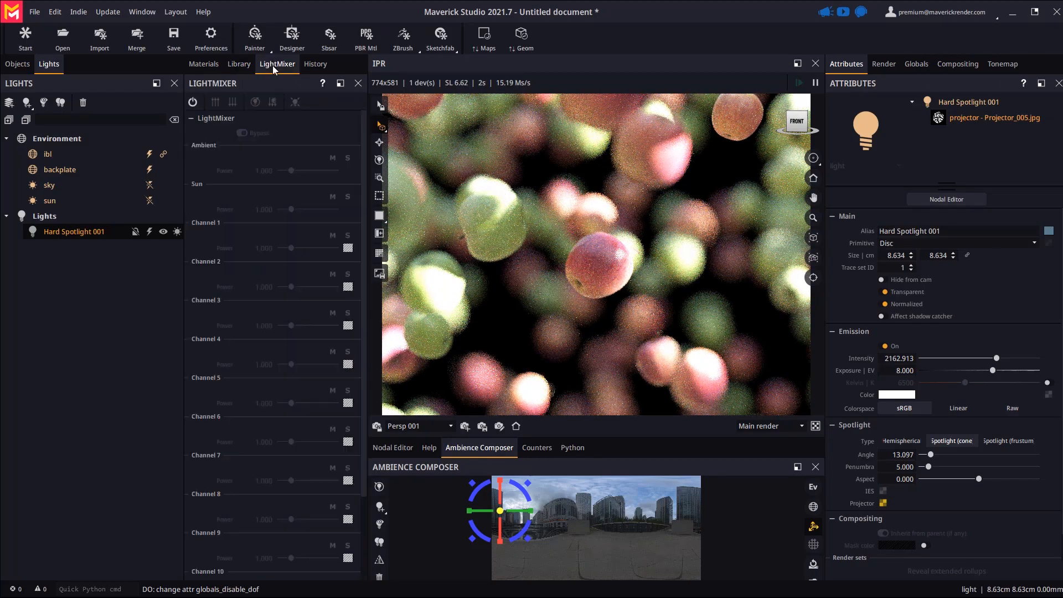
# In the LightMixer set Ambient power to 0.449 and Channel 1 to 0.913, then bake the values.
pyautogui.click(233, 101)
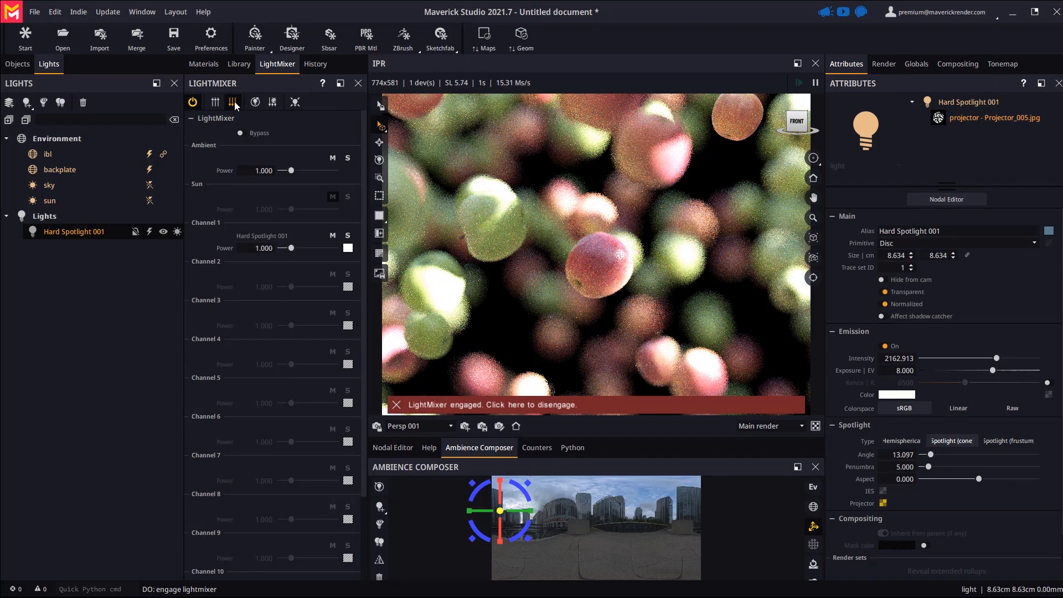
pyautogui.moveTo(290, 170); pyautogui.dragTo(286, 170)
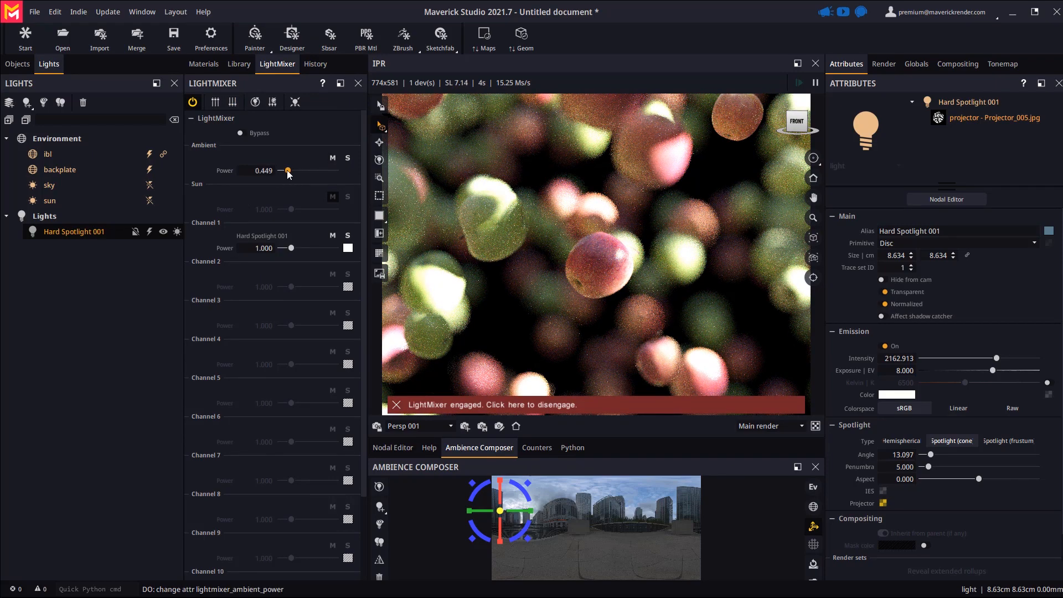
pyautogui.moveTo(290, 248); pyautogui.dragTo(292, 248)
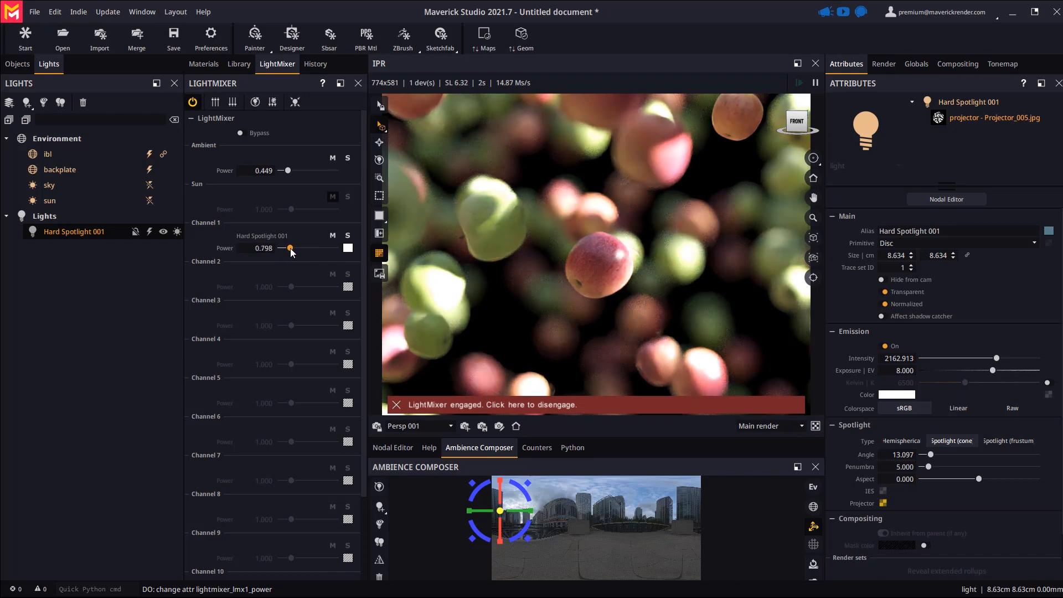
pyautogui.moveTo(289, 248); pyautogui.dragTo(292, 248)
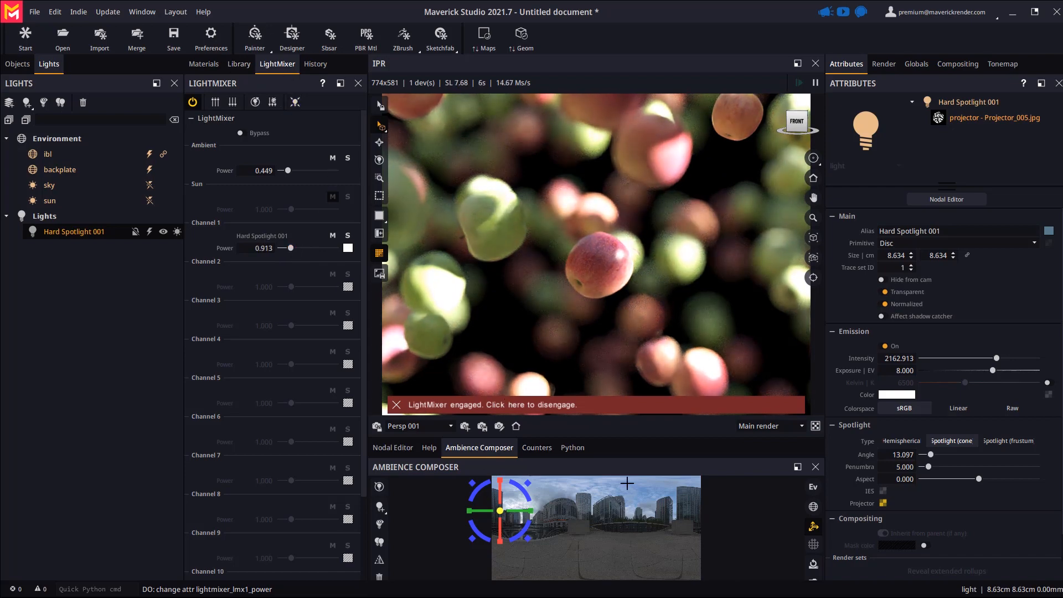
pyautogui.click(467, 406)
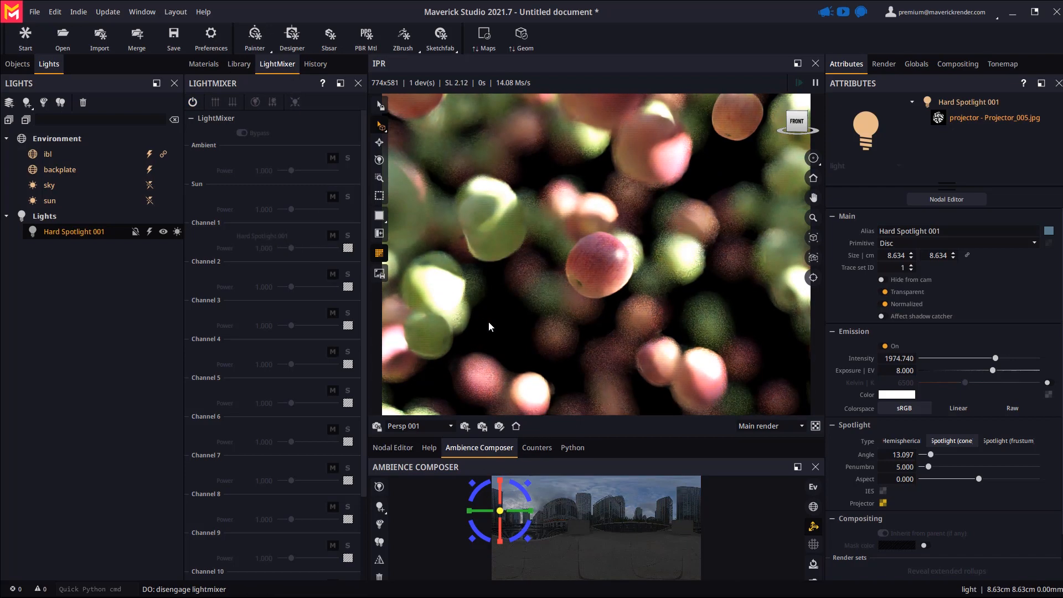